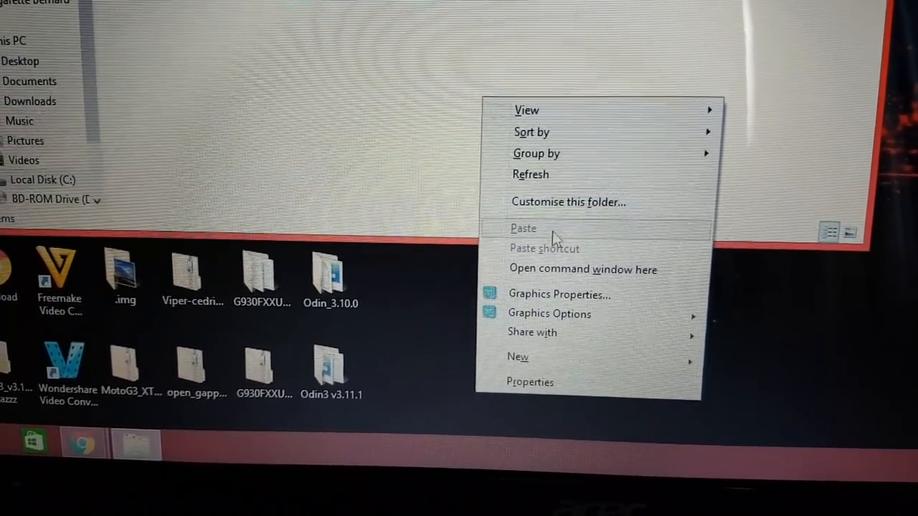
# Run 'fastboot oem get_unlock_data' in a console opened from the Minimal ADB and Fastboot folder.
pyautogui.click(582, 269)
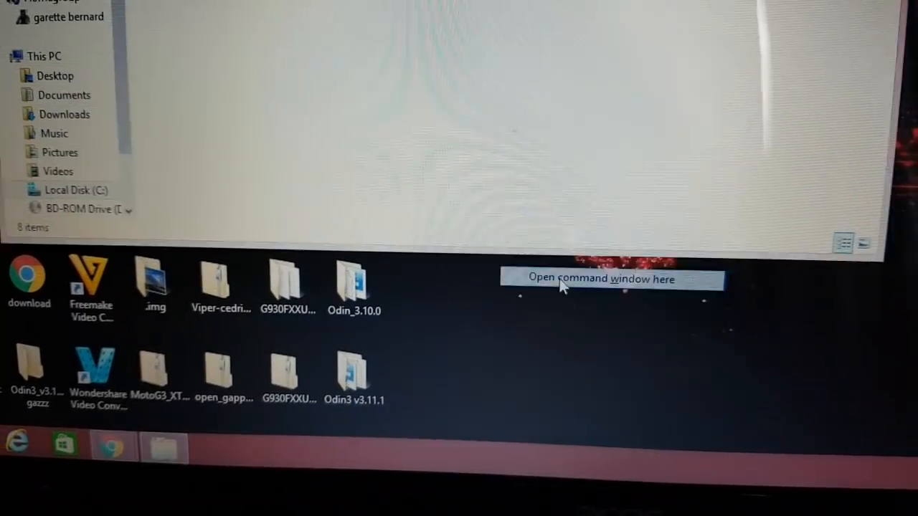
pyautogui.click(601, 279)
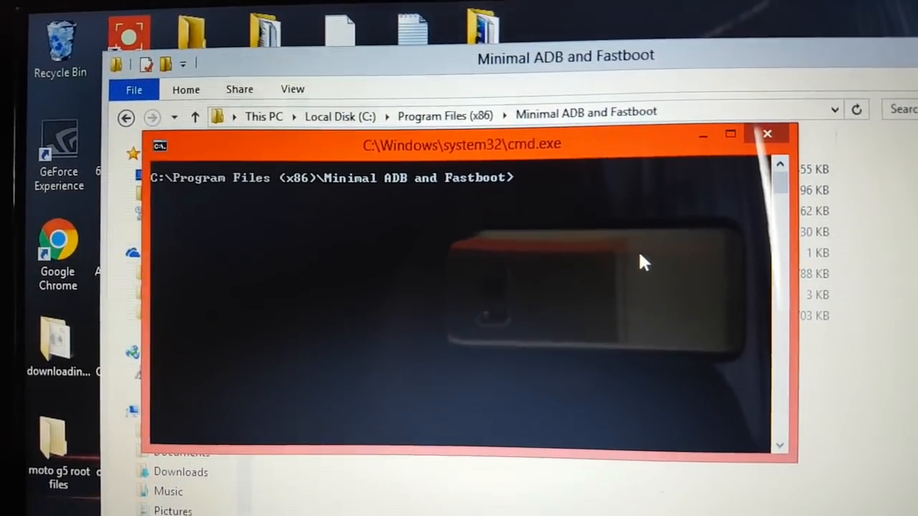
pyautogui.rightClick(642, 260)
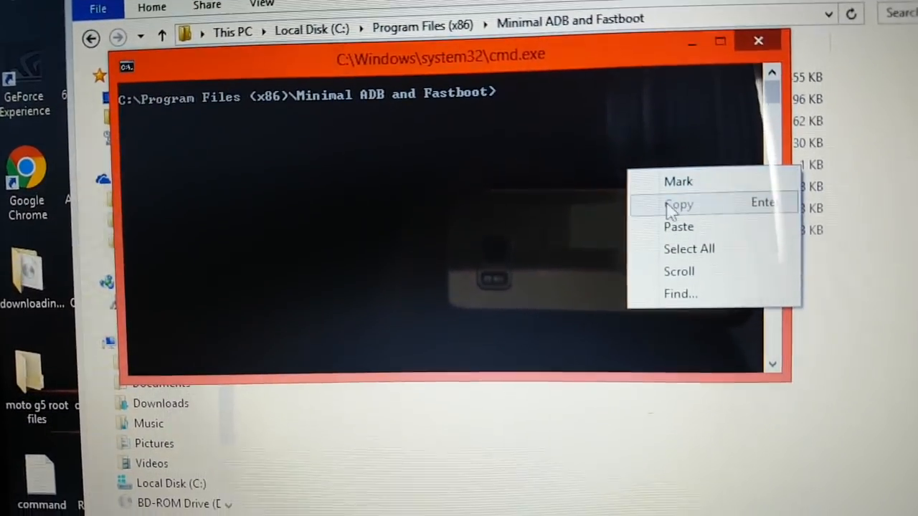
pyautogui.click(678, 226)
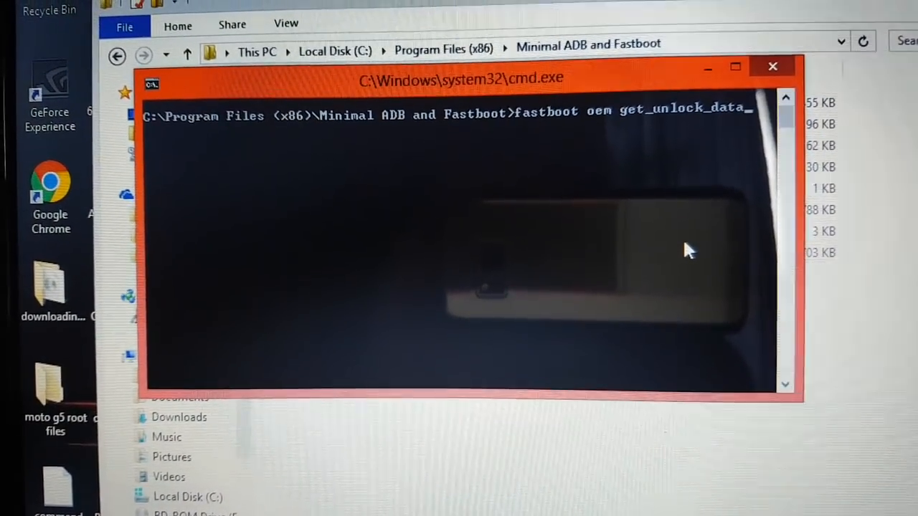
pyautogui.press('Return')
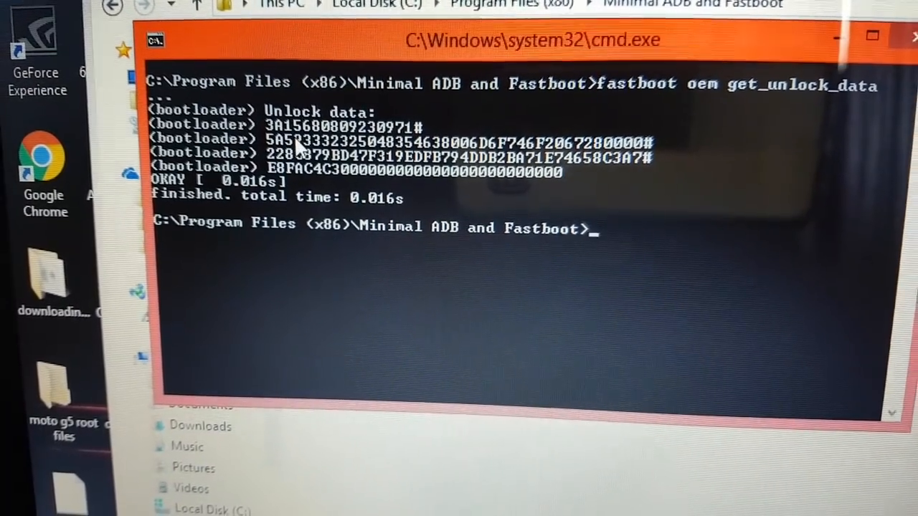
# Select all of the console output containing the bootloader unlock data.
pyautogui.rightClick(287, 136)
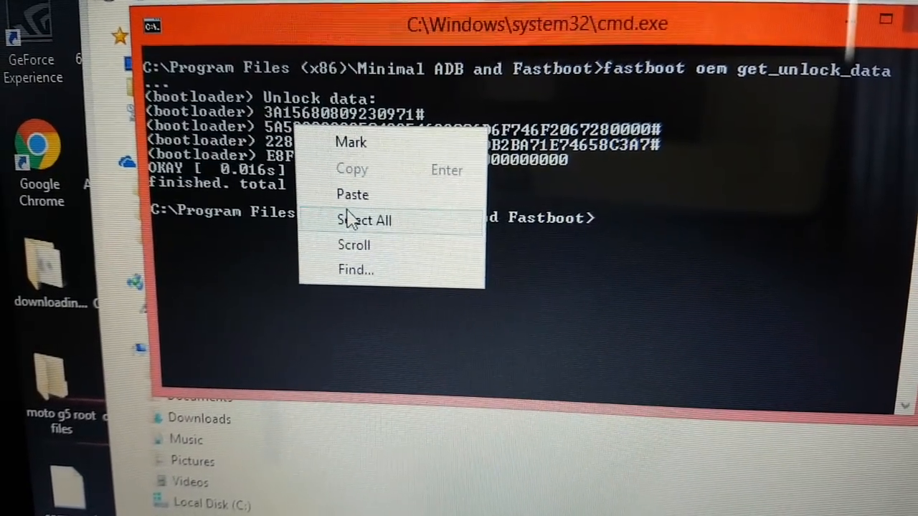
pyautogui.click(365, 221)
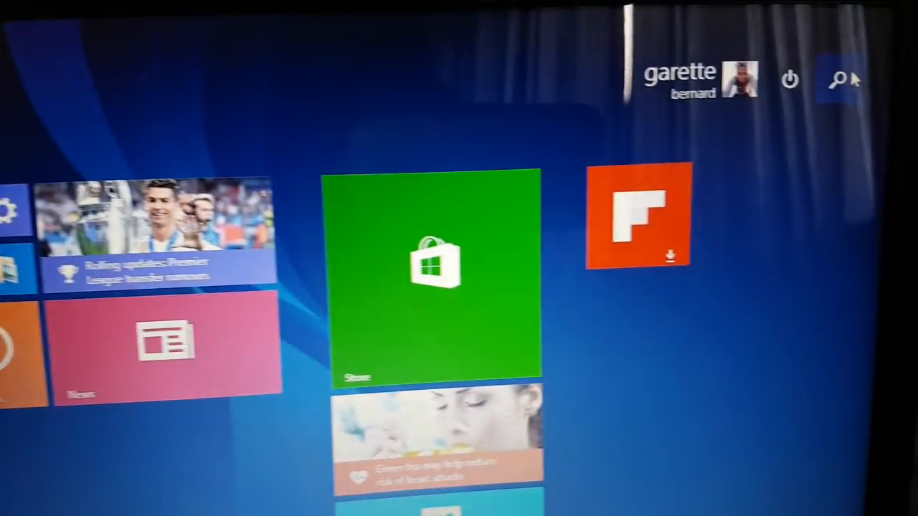
# Search the Start screen for 'notepad' to launch it.
pyautogui.click(838, 81)
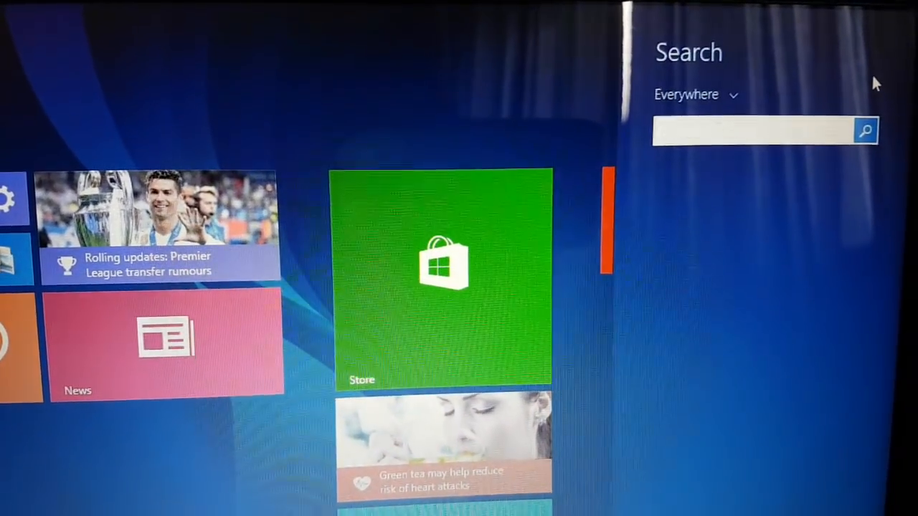
pyautogui.write('n')
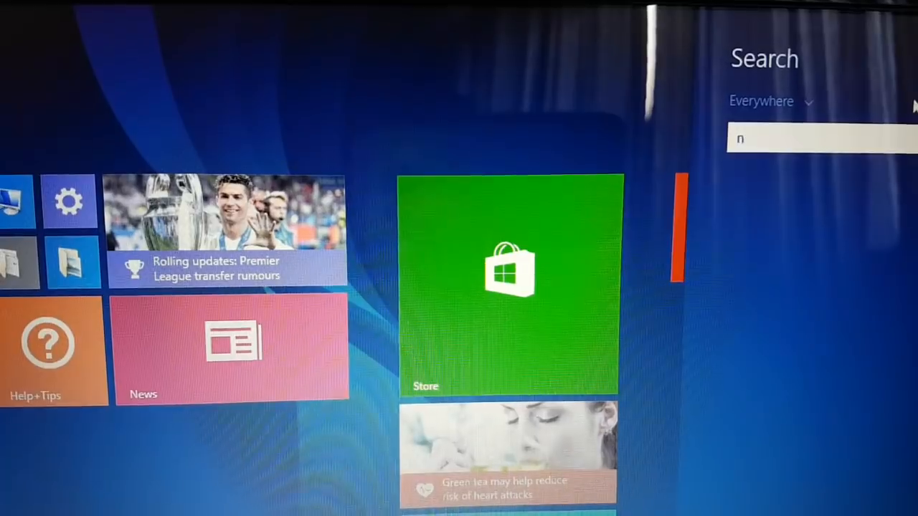
pyautogui.write('otepad')
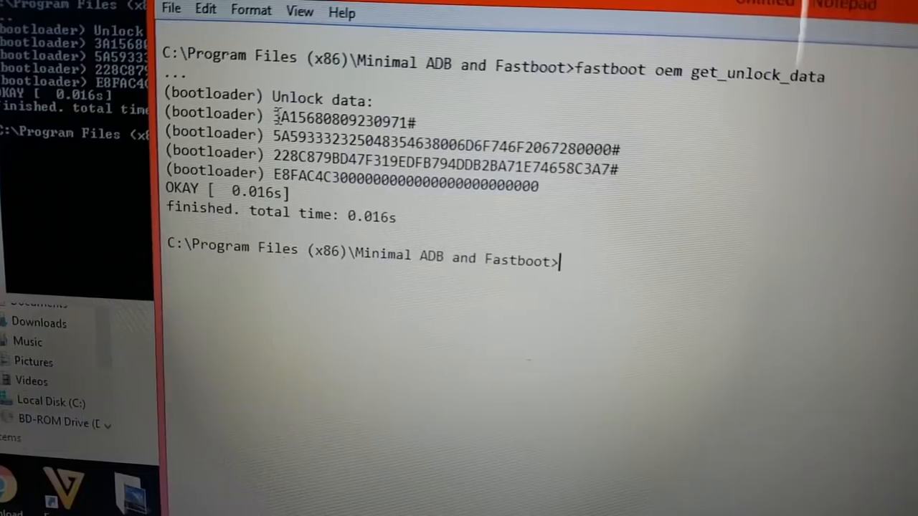
# Select the unlock data lines in Notepad and keep the document open unsaved.
pyautogui.moveTo(273, 113); pyautogui.dragTo(327, 143)
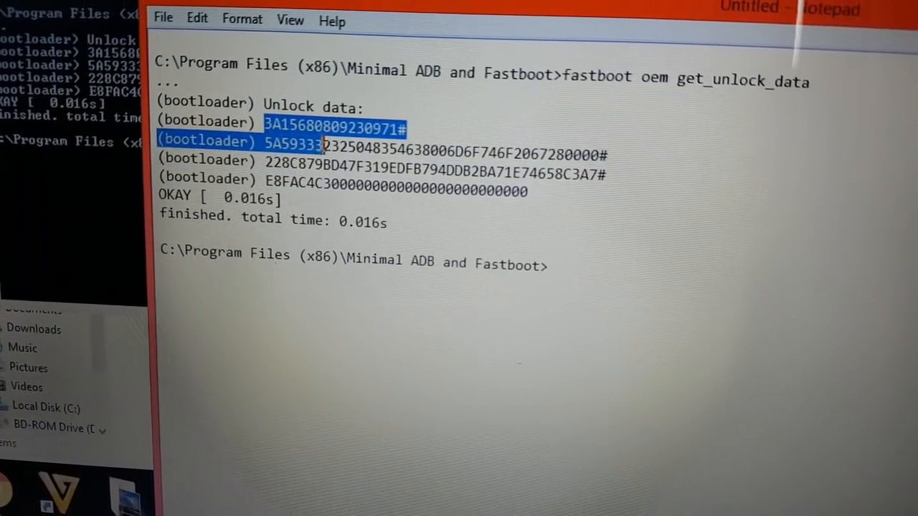
pyautogui.moveTo(323, 144); pyautogui.dragTo(387, 161)
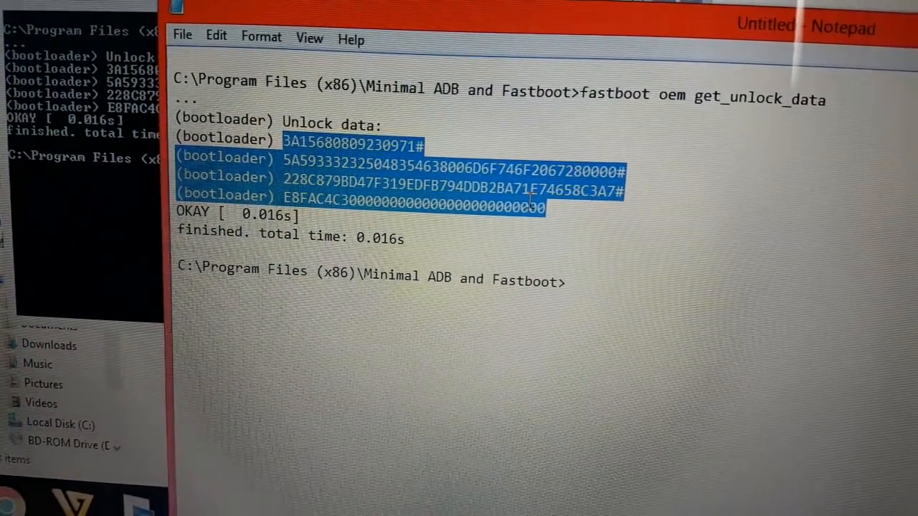
pyautogui.rightClick(523, 201)
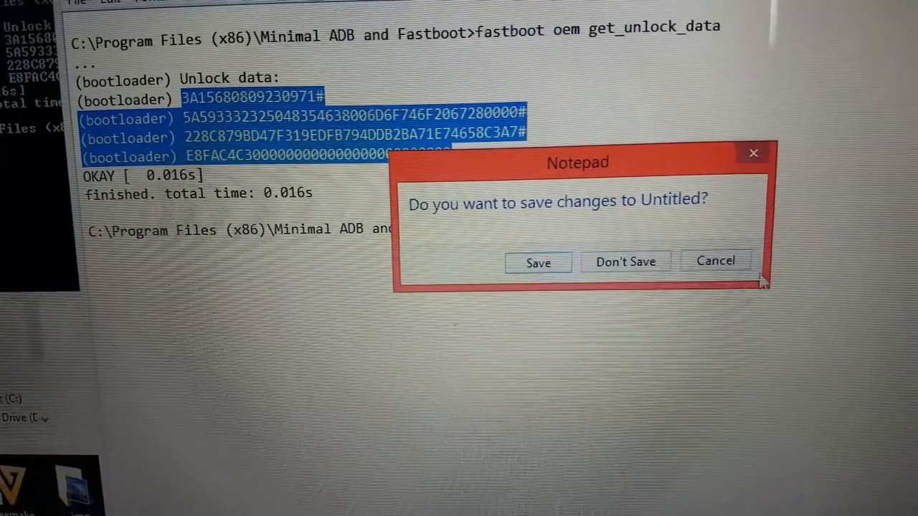
pyautogui.click(625, 261)
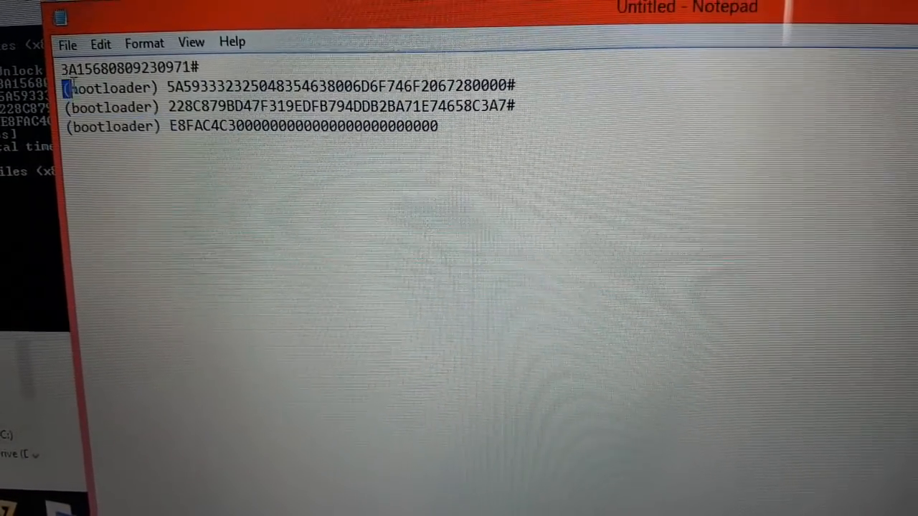
# Strip the '(bootloader)' prefixes so only the four unlock data strings remain.
pyautogui.doubleClick(112, 84)
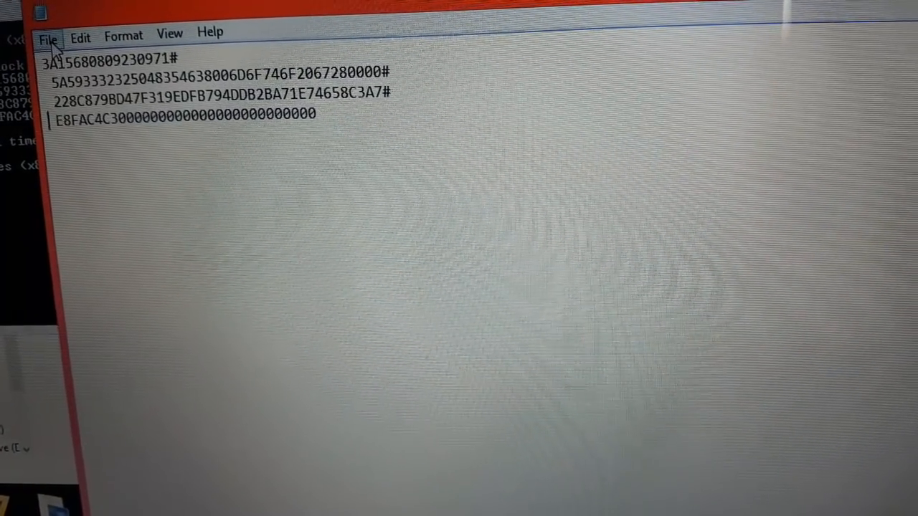
pyautogui.click(47, 38)
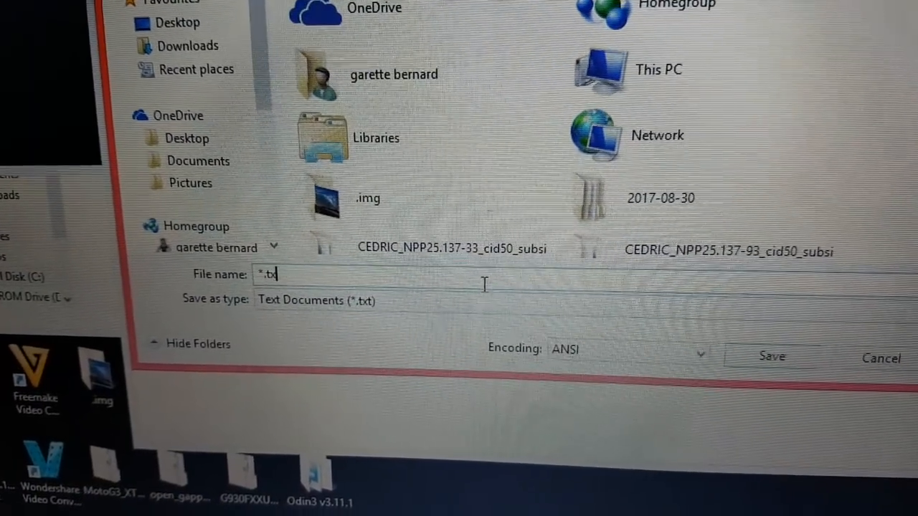
# Name the unlock data text file 'bootloader c...' in the Save As box.
pyautogui.write('boo')
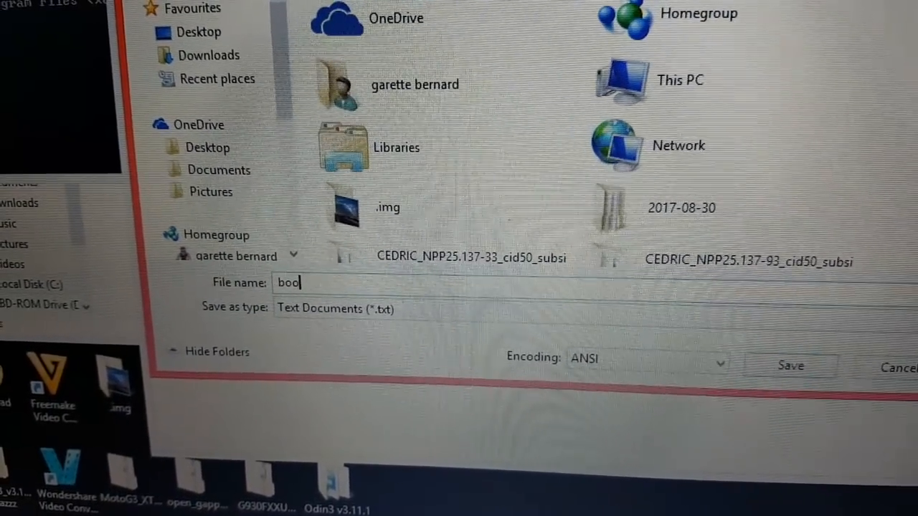
pyautogui.write('tloa')
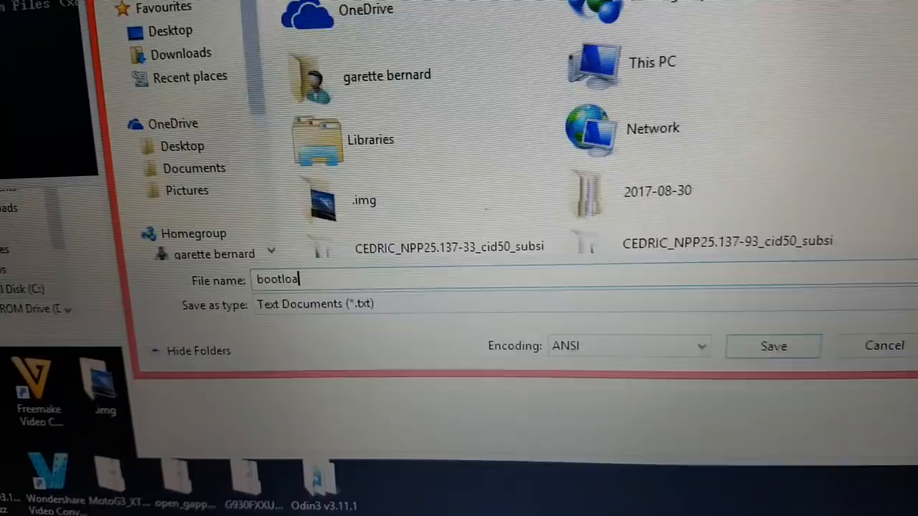
pyautogui.write('der c')
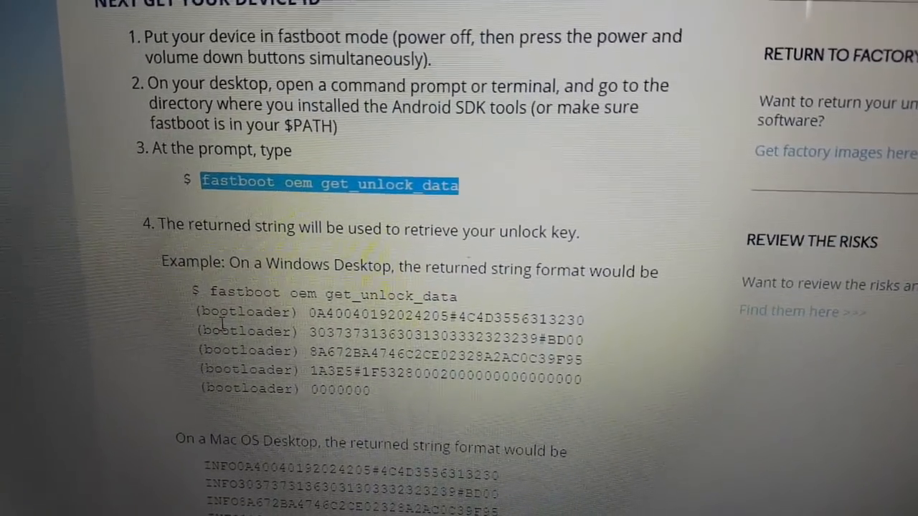
pyautogui.scroll(-3)
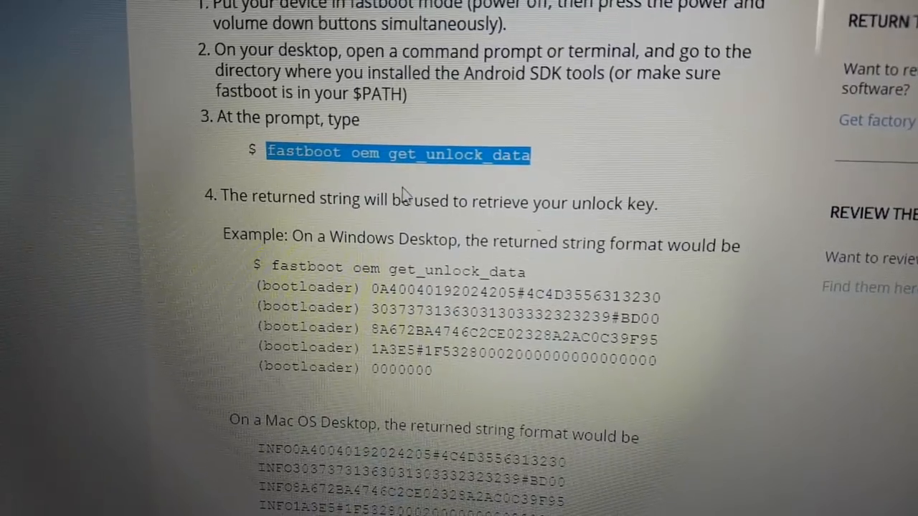
pyautogui.scroll(-3)
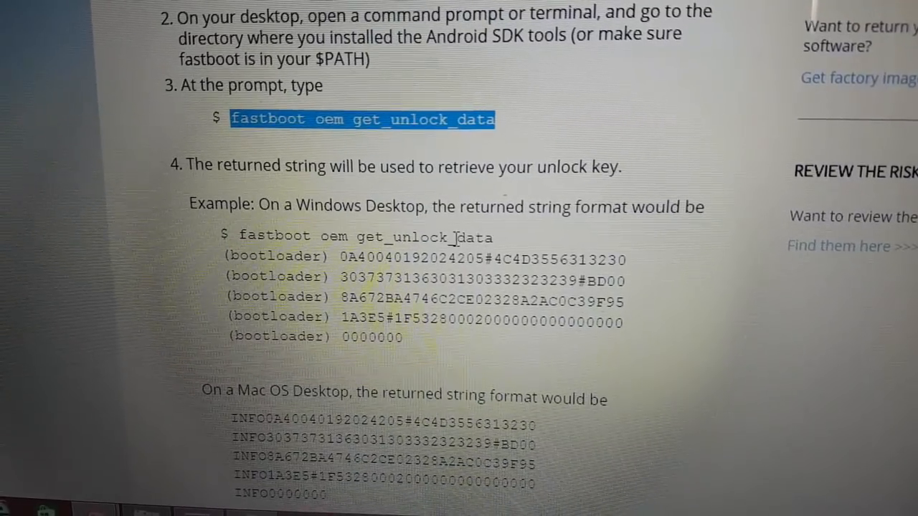
pyautogui.scroll(-3)
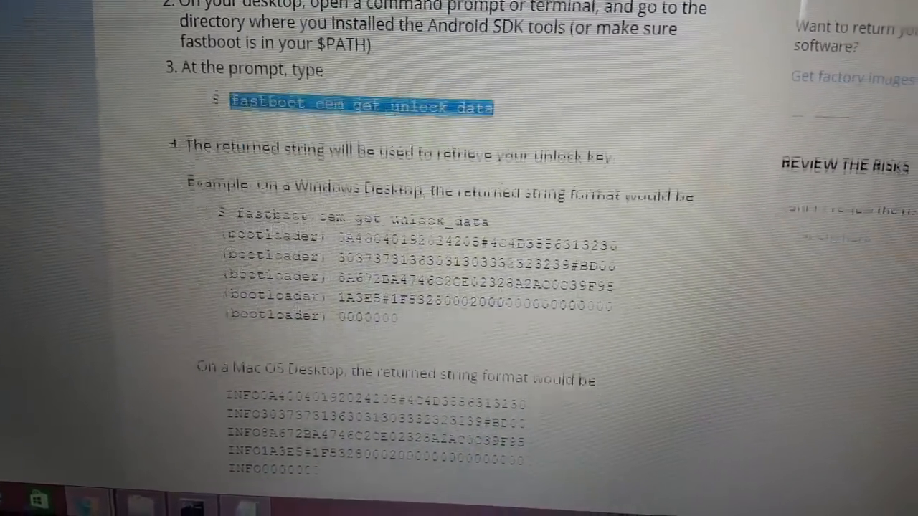
pyautogui.scroll(-3)
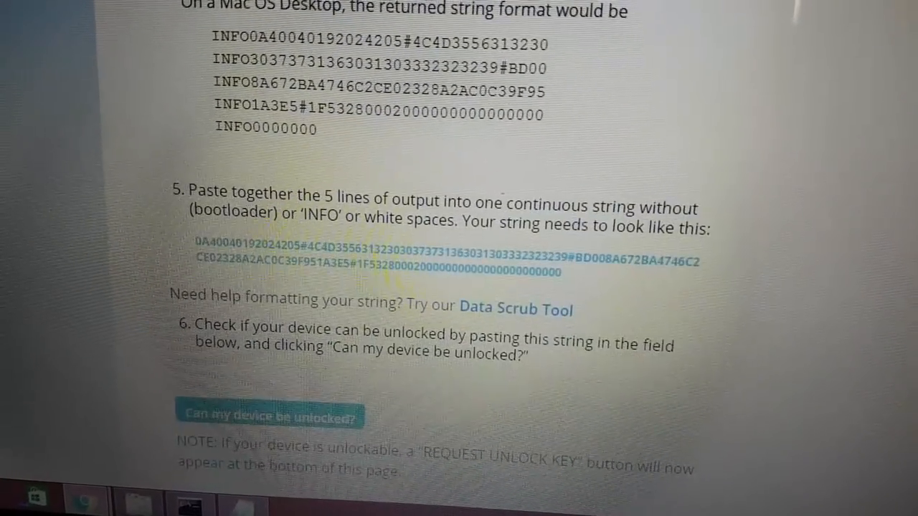
pyautogui.scroll(-3)
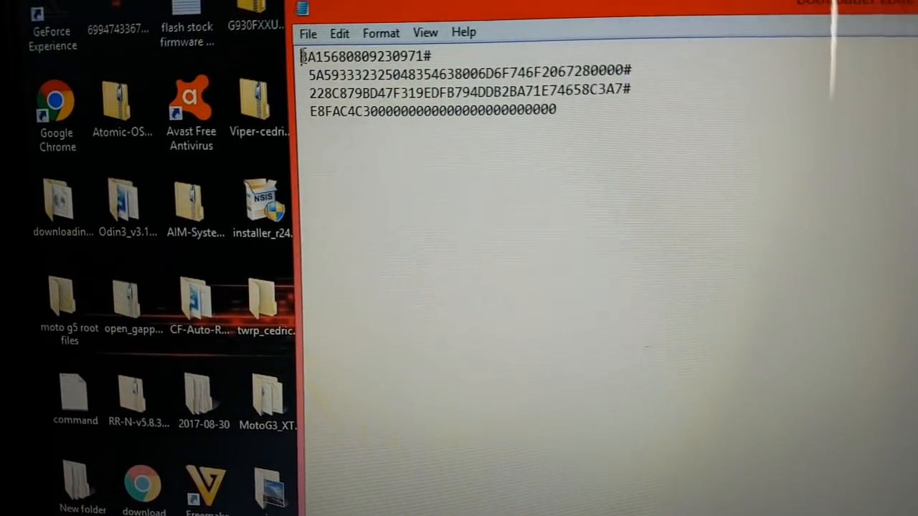
pyautogui.press('ctrl+a')
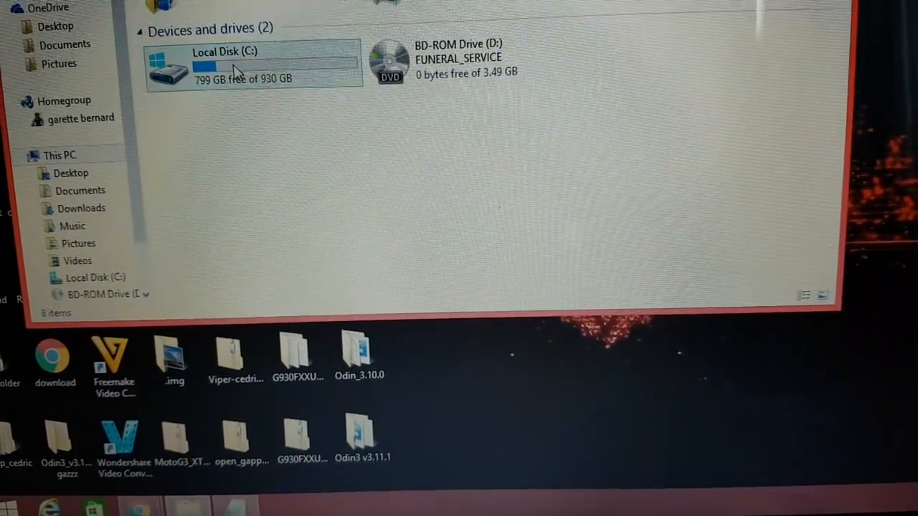
# Browse Local Disk (C:) to the Minimal ADB and Fastboot folder and open a command window there.
pyautogui.doubleClick(224, 64)
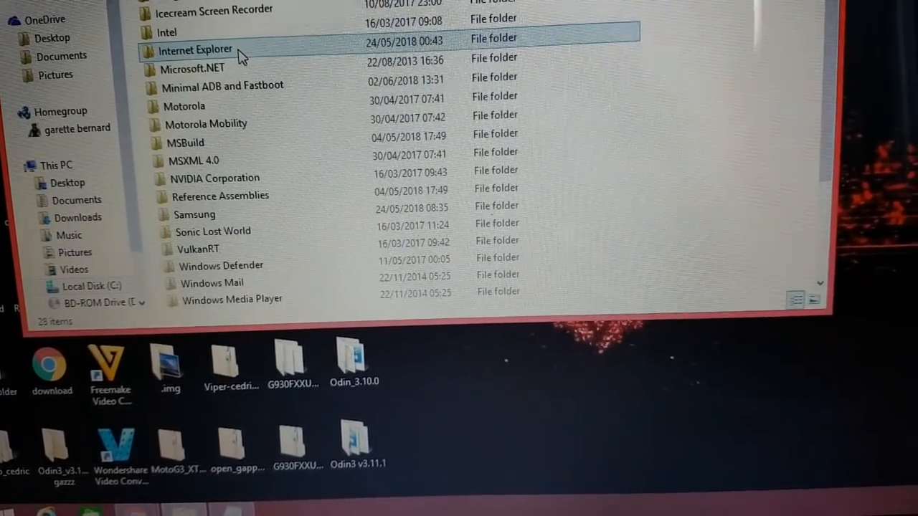
pyautogui.doubleClick(195, 50)
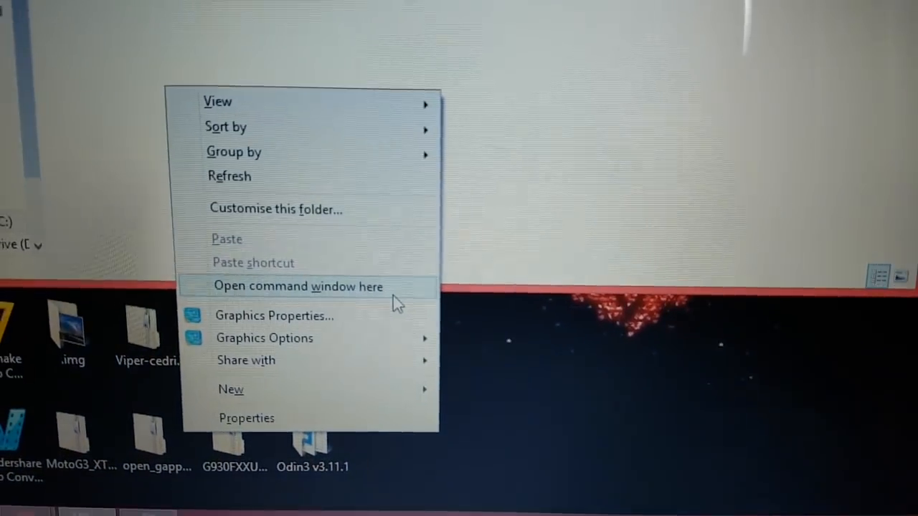
pyautogui.click(299, 285)
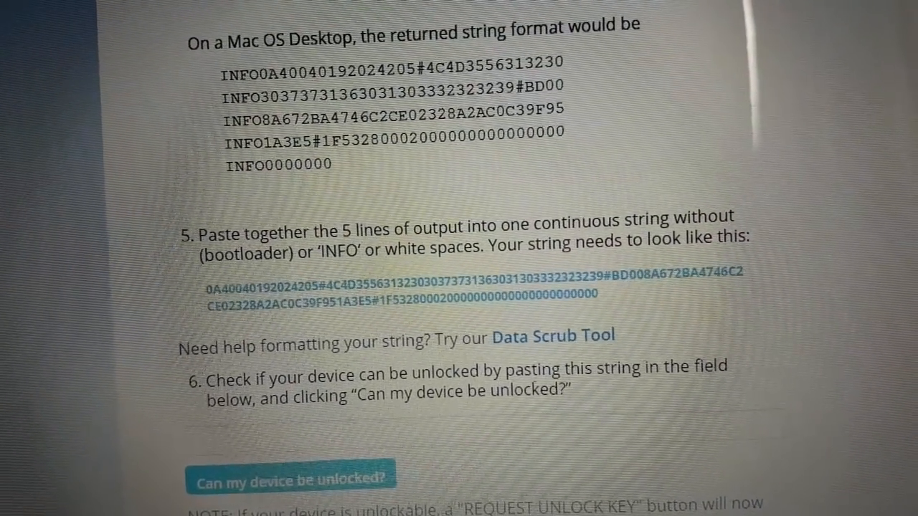
# Paste the joined device ID string into the unlock site's check field and submit the unlockability check.
pyautogui.scroll(-3)
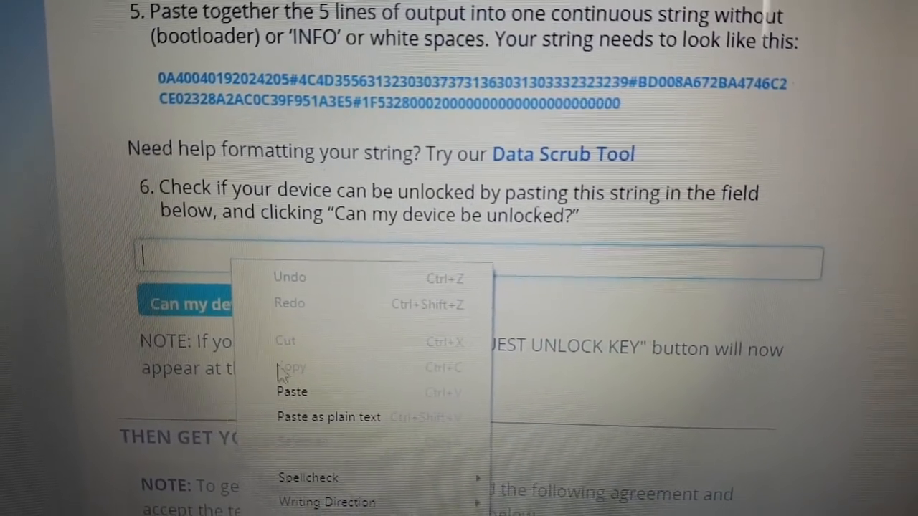
pyautogui.click(293, 392)
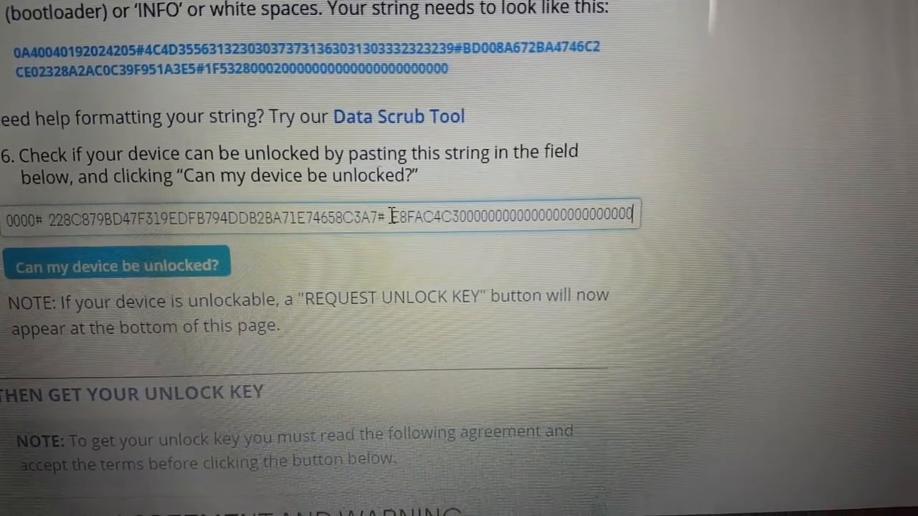
pyautogui.scroll(3)
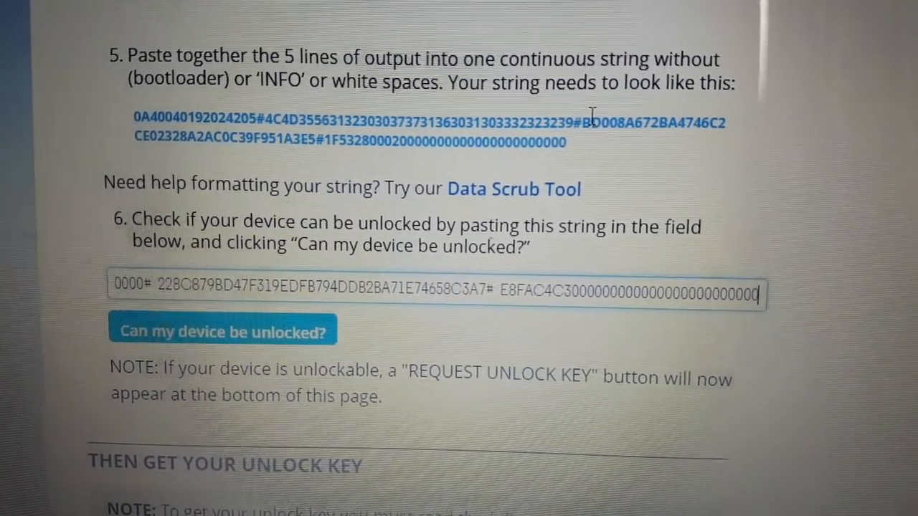
pyautogui.scroll(3)
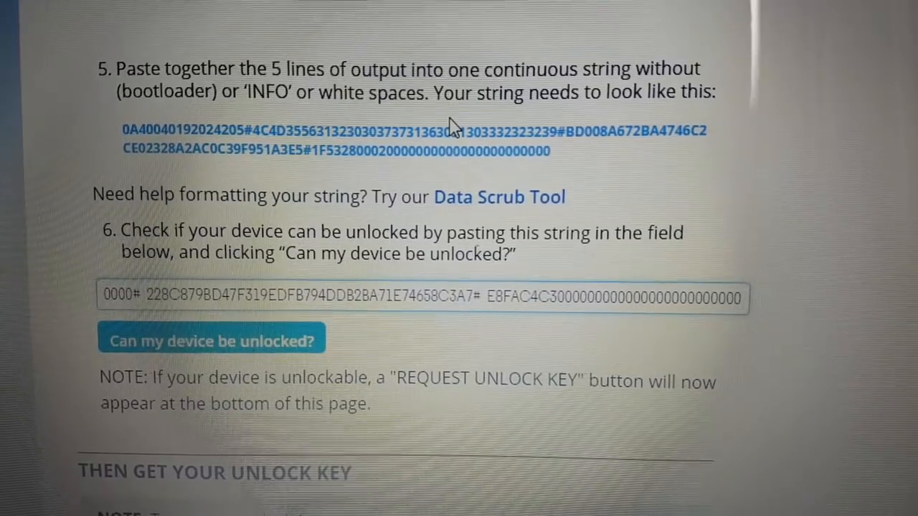
pyautogui.scroll(-3)
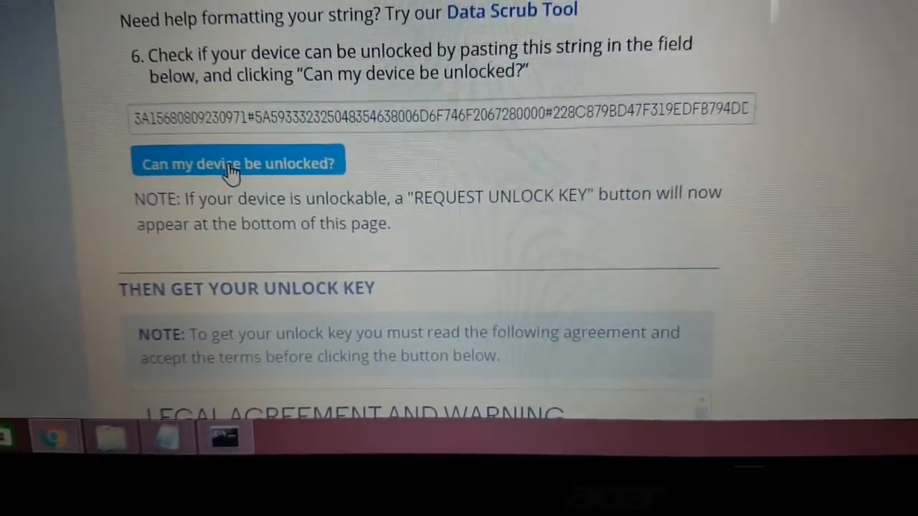
pyautogui.scroll(3)
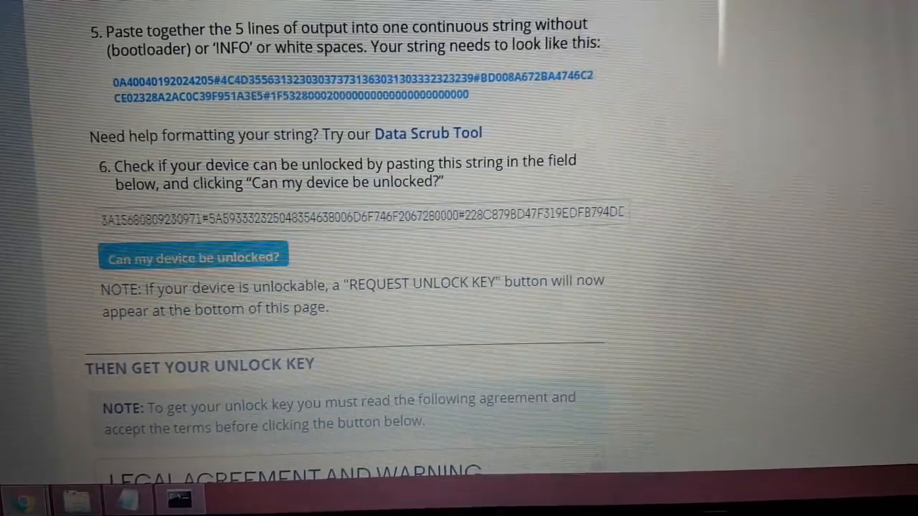
pyautogui.scroll(3)
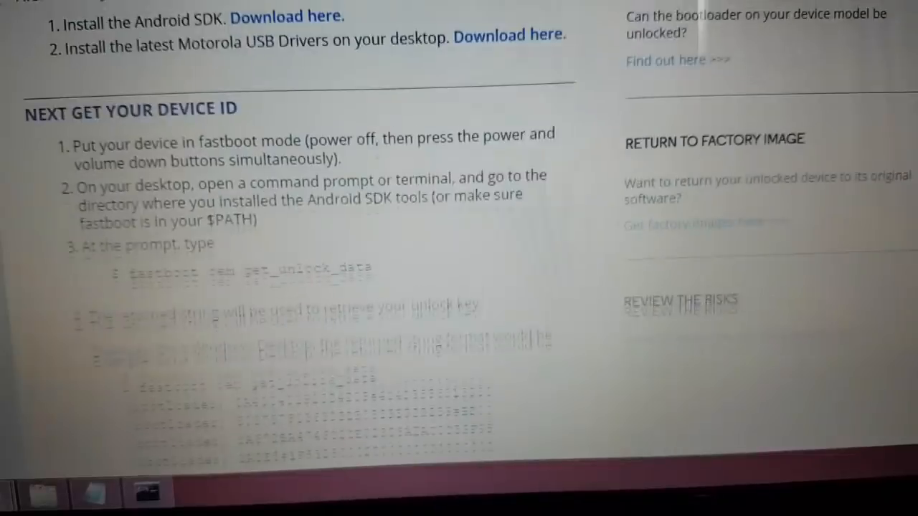
pyautogui.scroll(-3)
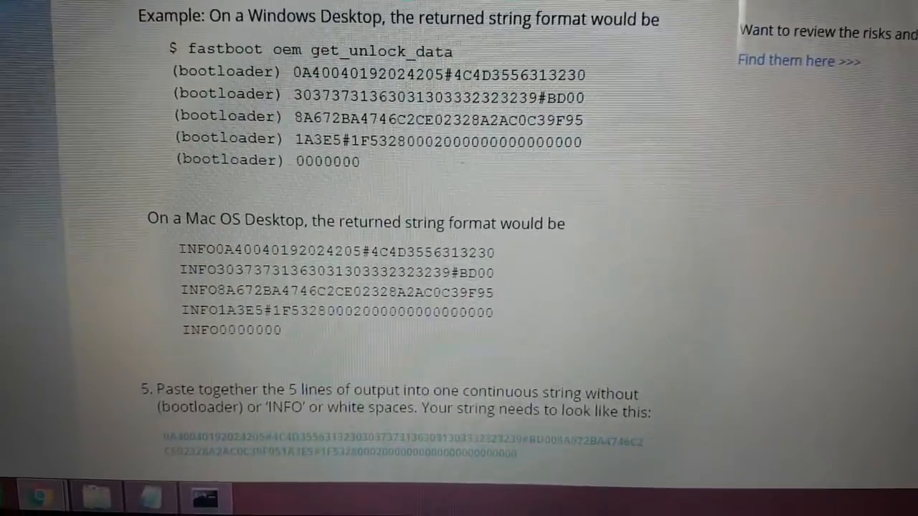
pyautogui.scroll(-3)
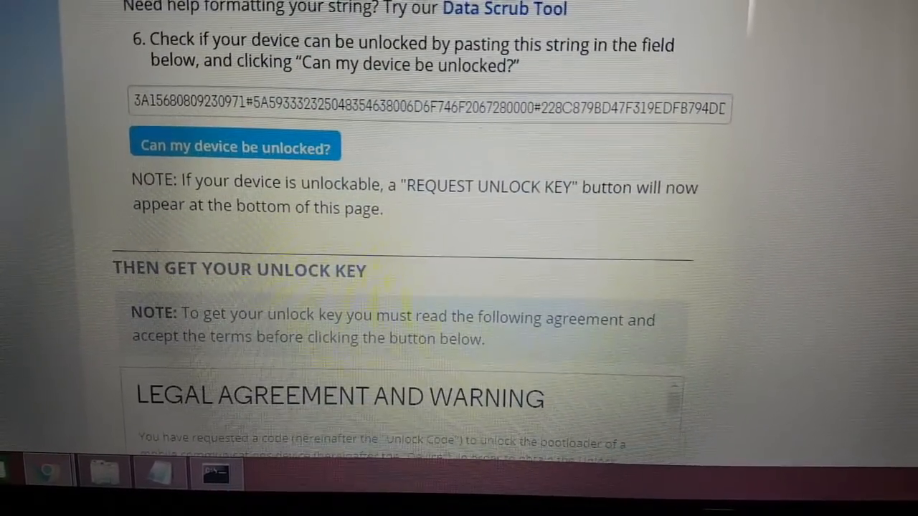
# Agree to the legal terms, request the unlock key and confirm the warranty warning, reaching Step 3.
pyautogui.scroll(-3)
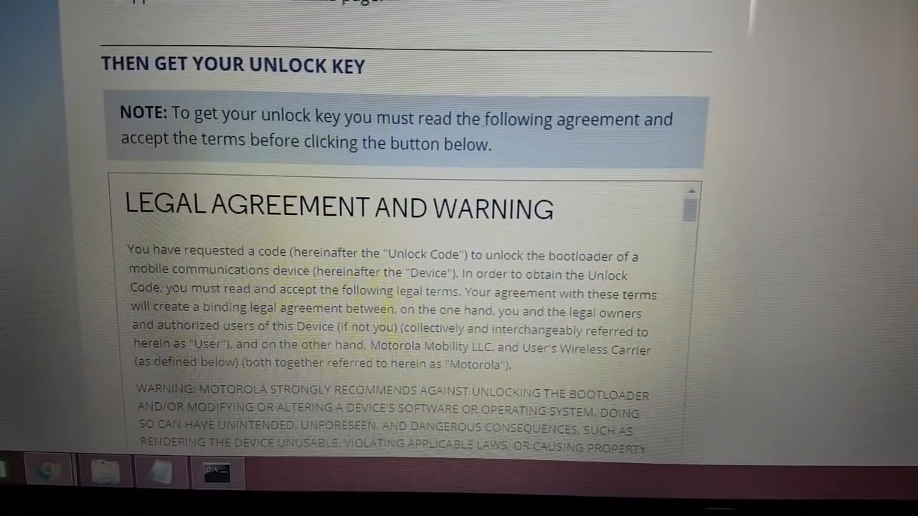
pyautogui.scroll(-3)
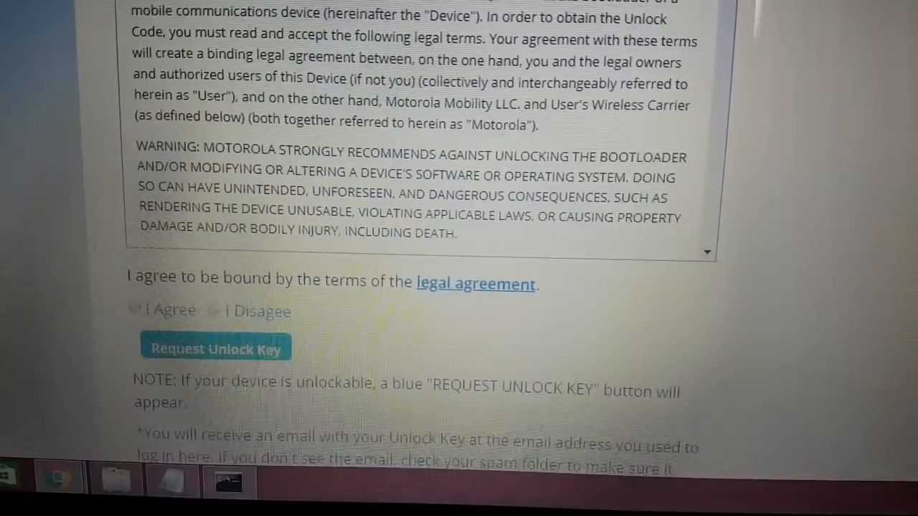
pyautogui.scroll(-3)
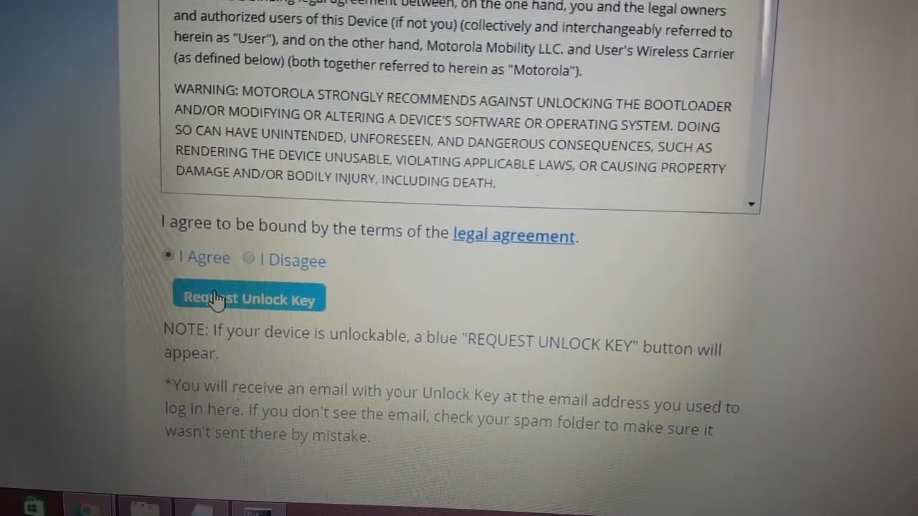
pyautogui.click(250, 296)
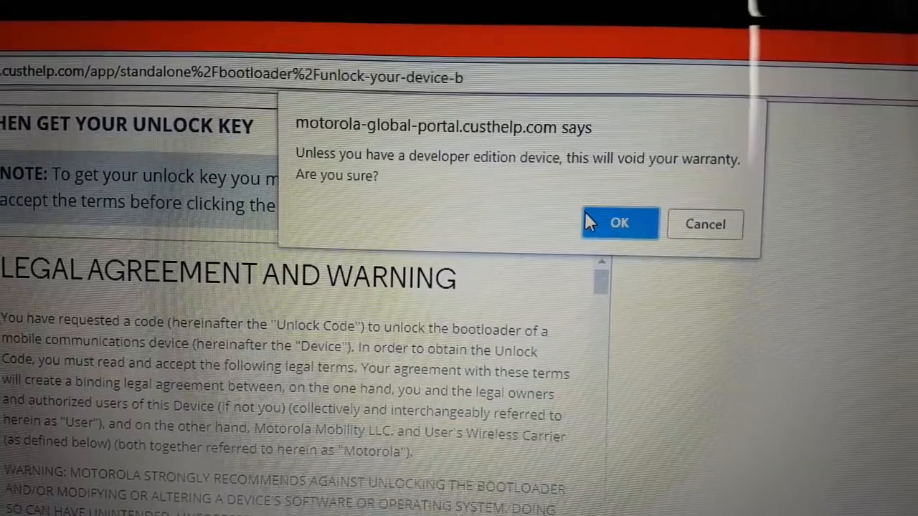
pyautogui.click(618, 224)
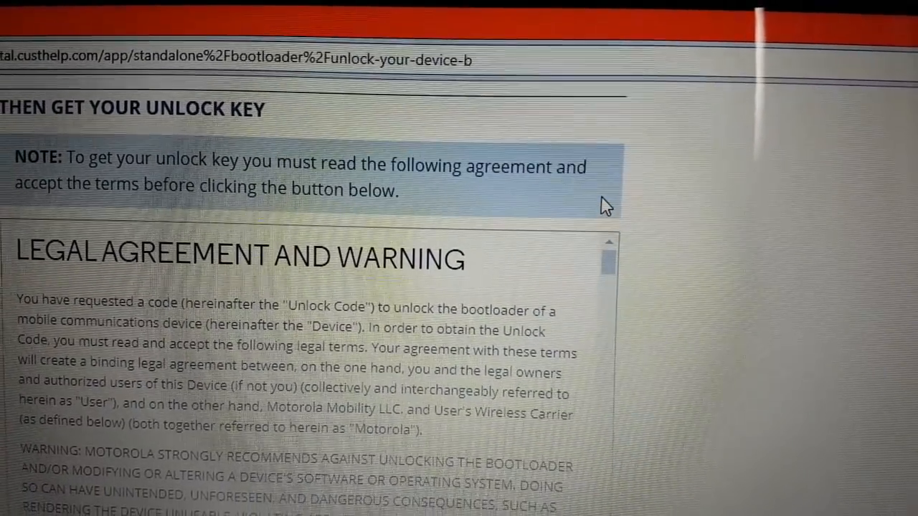
pyautogui.scroll(-3)
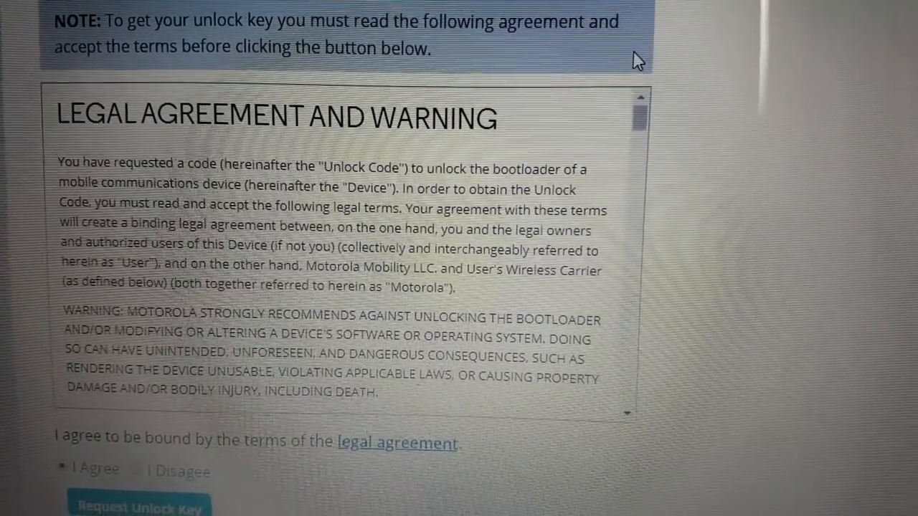
pyautogui.click(136, 505)
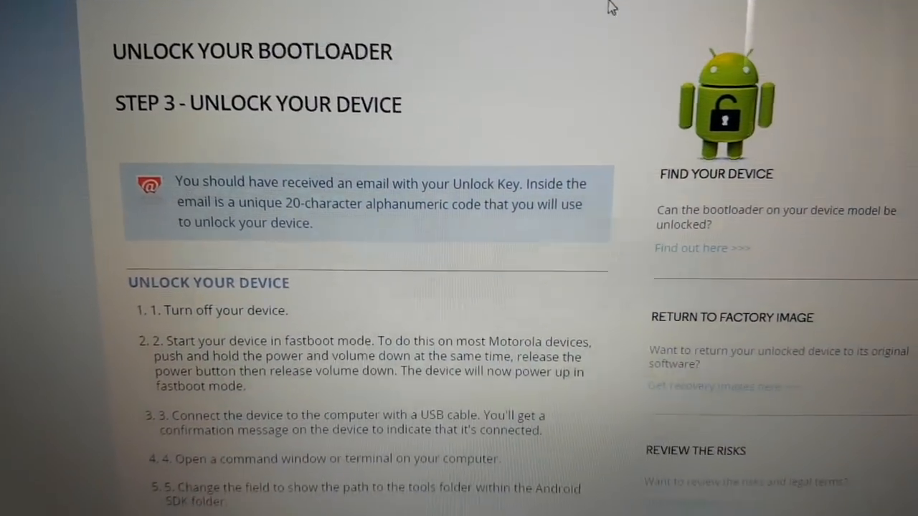
pyautogui.scroll(-3)
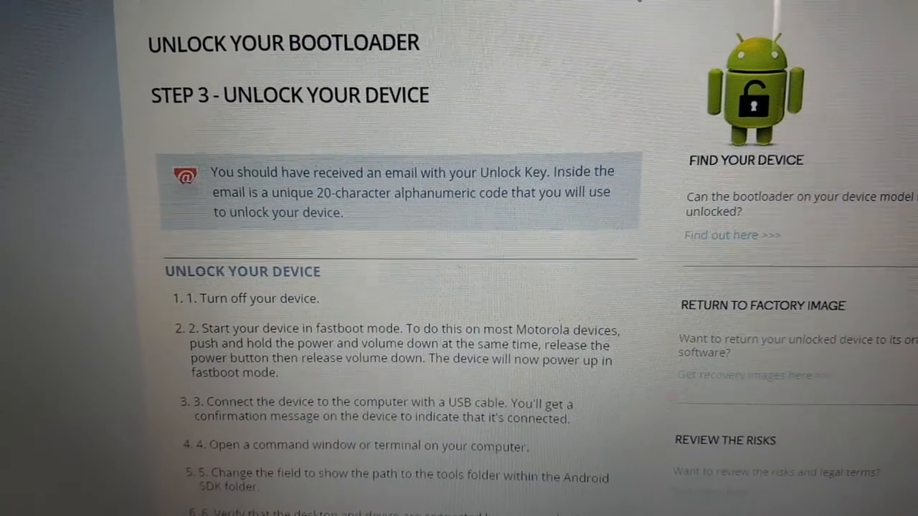
pyautogui.scroll(-3)
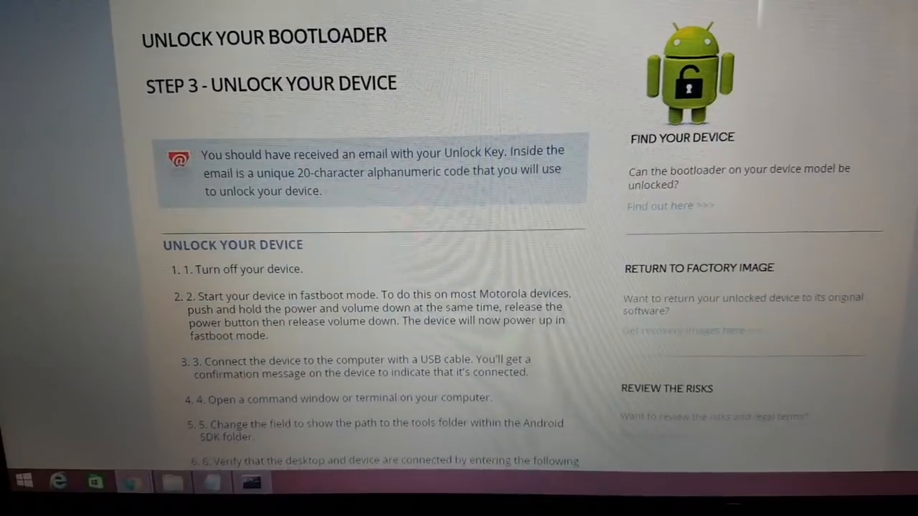
pyautogui.scroll(-3)
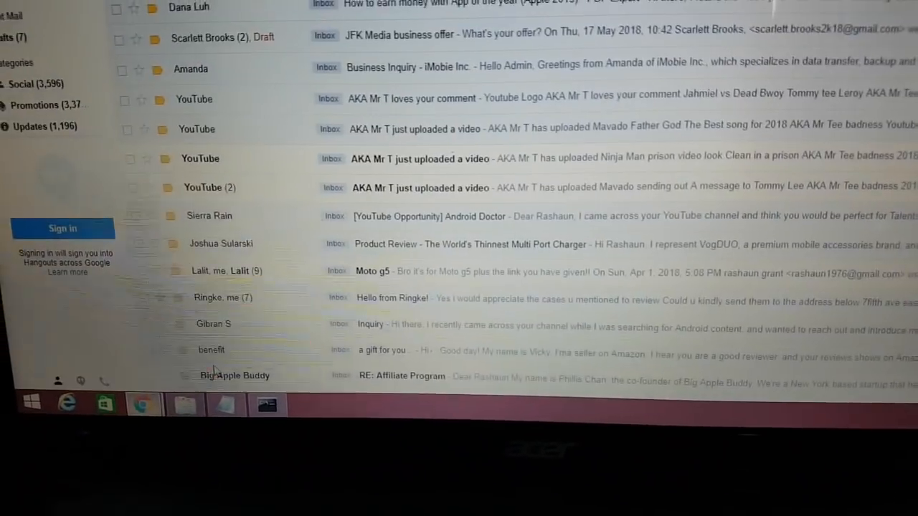
# Copy the unlock code from Motorola's 'Unlocking Your Device' email and return to the instructions window.
pyautogui.scroll(3)
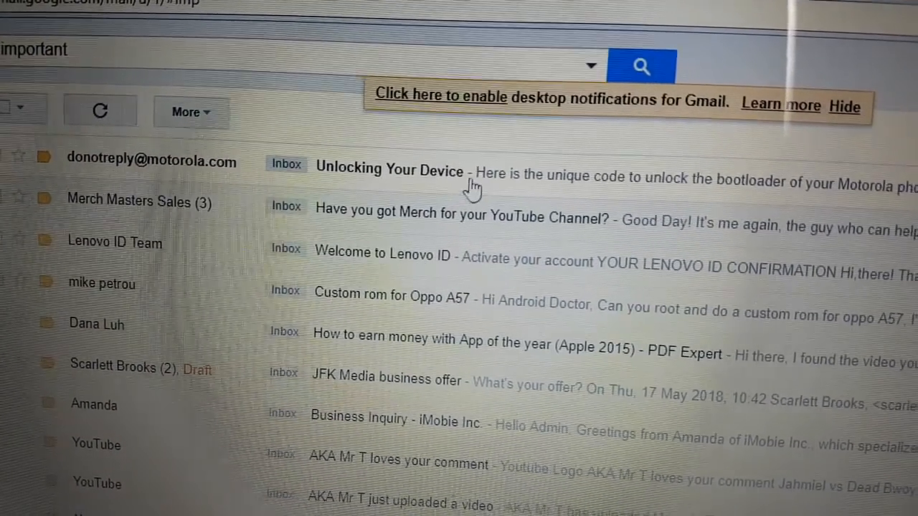
pyautogui.click(388, 172)
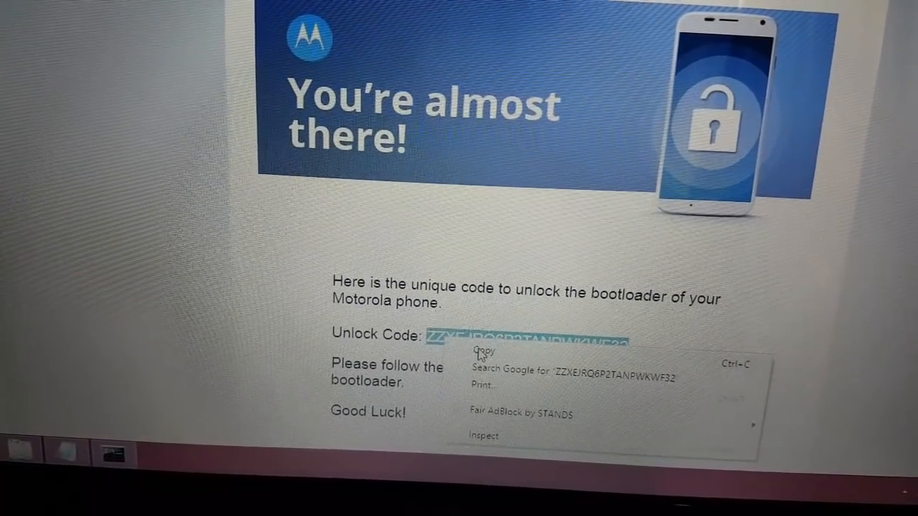
pyautogui.click(482, 350)
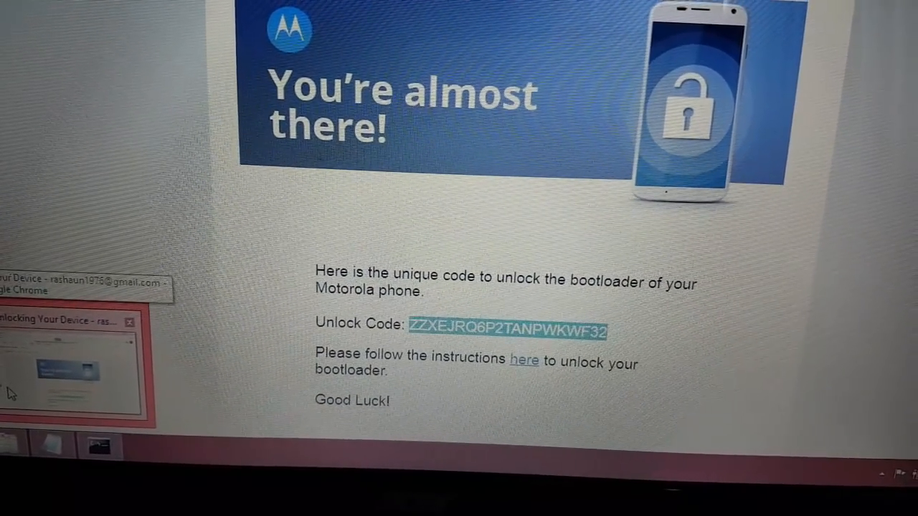
pyautogui.click(525, 358)
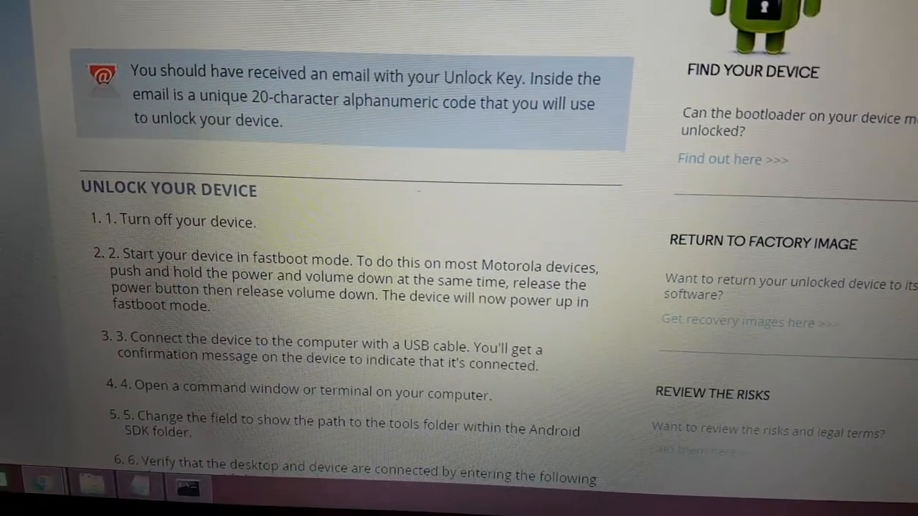
# Scroll the Step 3 page to the steps showing 'fastboot oem unlock UNIQUE_KEY'.
pyautogui.scroll(-3)
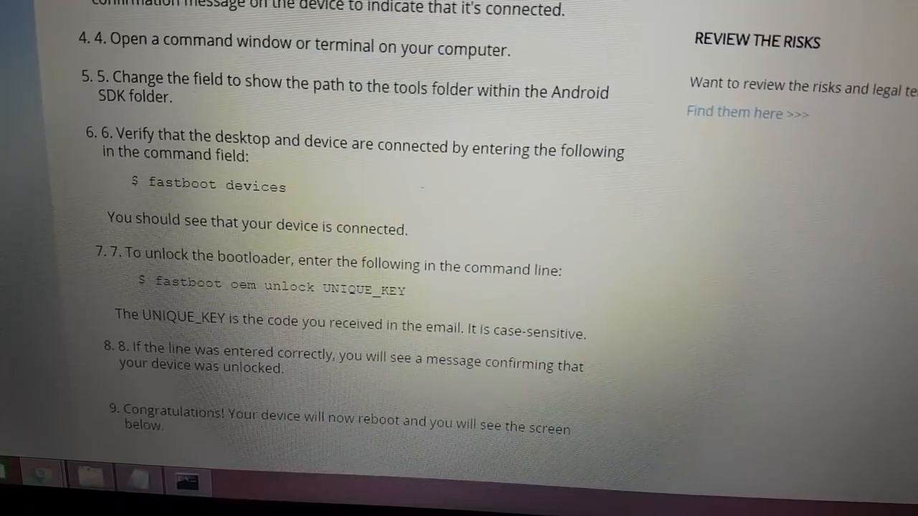
pyautogui.scroll(-3)
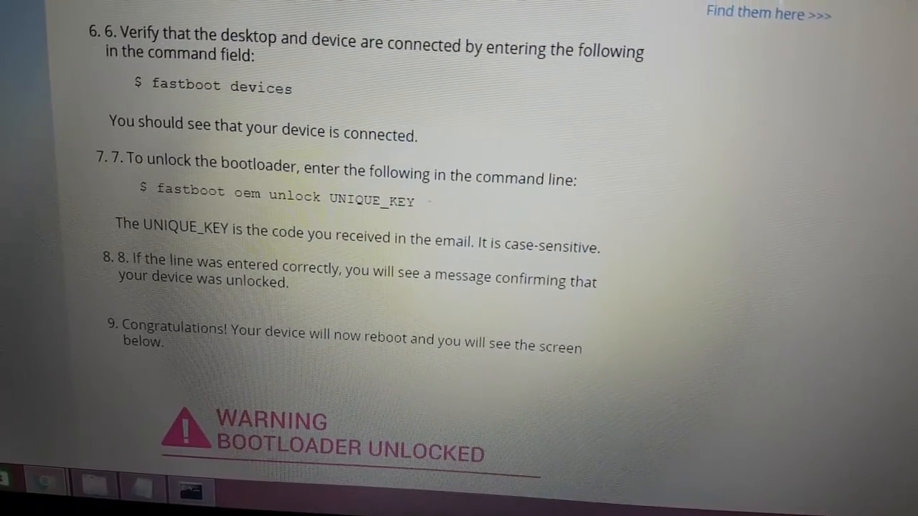
pyautogui.scroll(3)
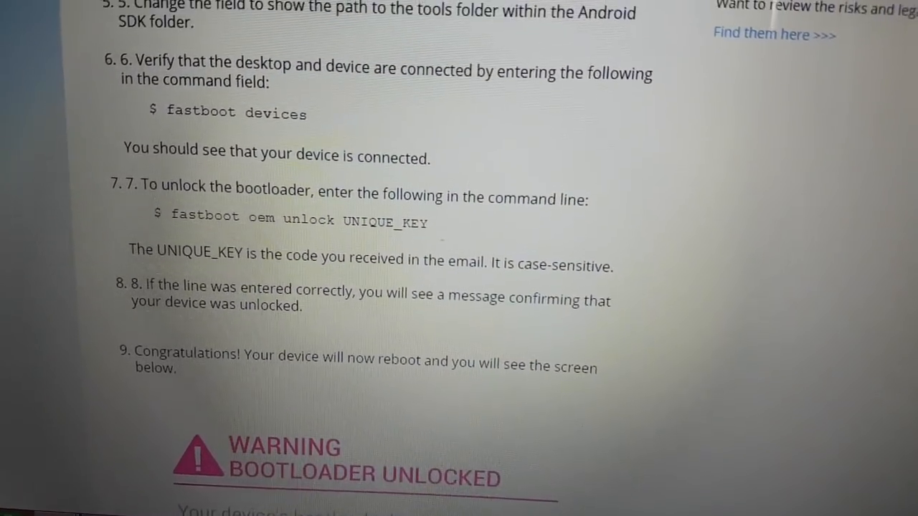
pyautogui.scroll(3)
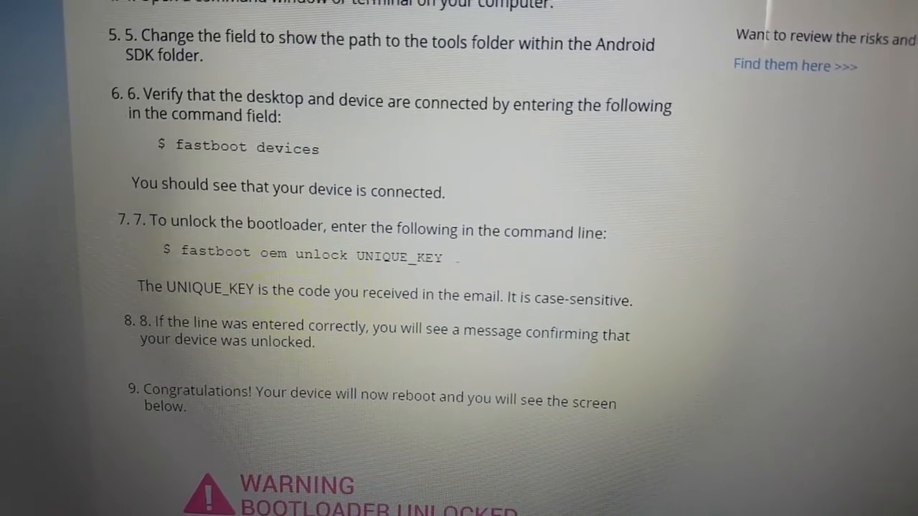
pyautogui.scroll(-3)
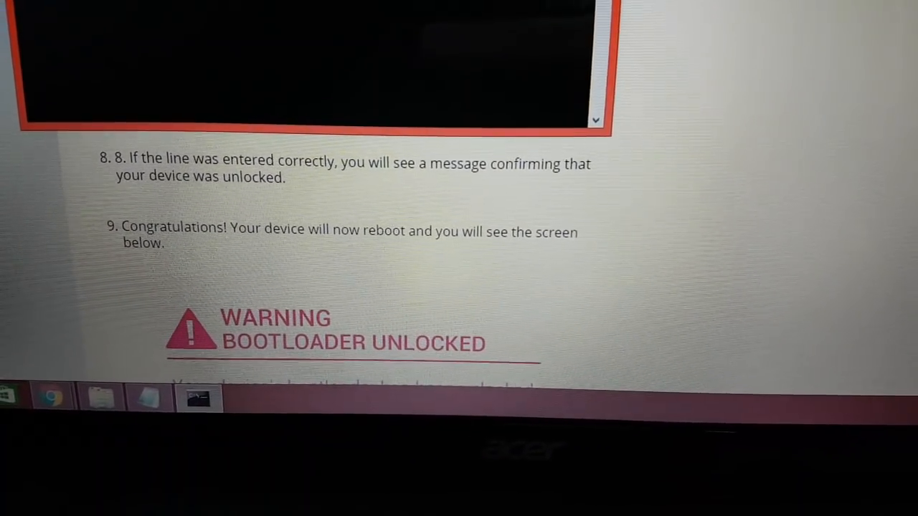
pyautogui.scroll(3)
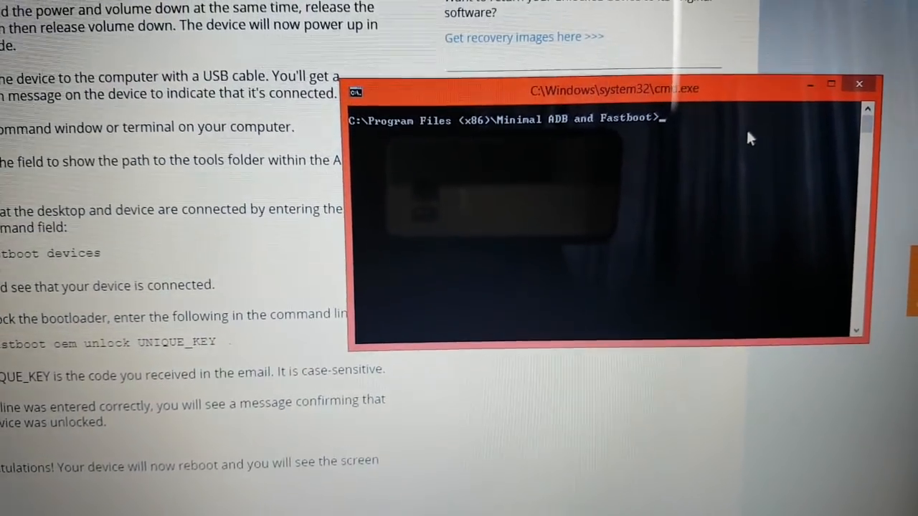
# Enter 'fastboot oem unlock' with the pasted Motorola unlock code and run it.
pyautogui.write('fastboot')
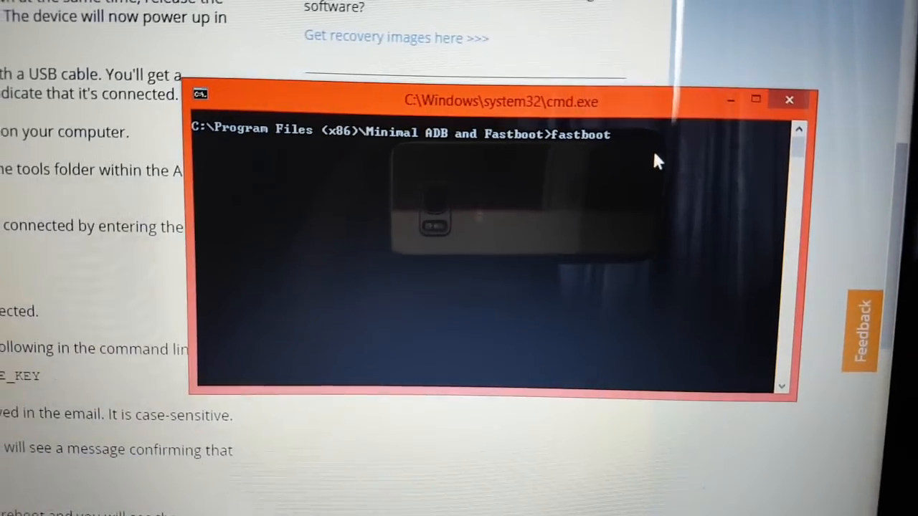
pyautogui.write('o')
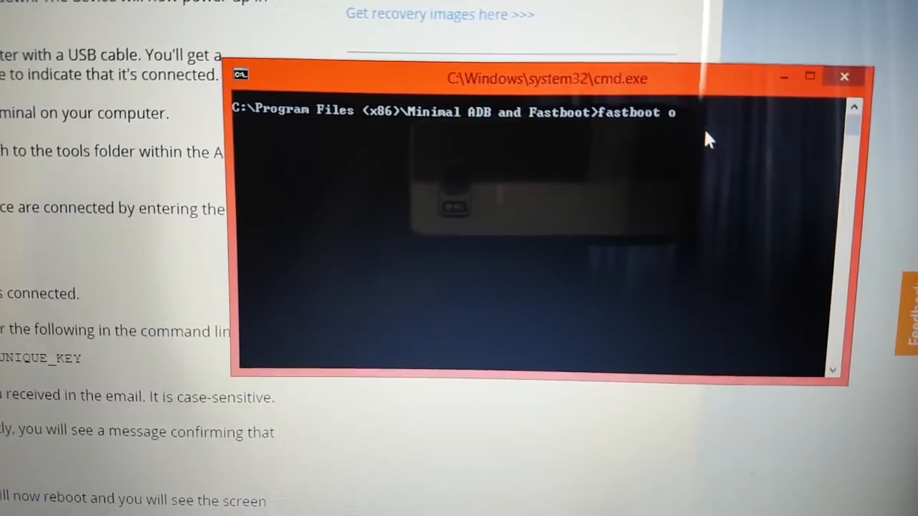
pyautogui.write('em unlock')
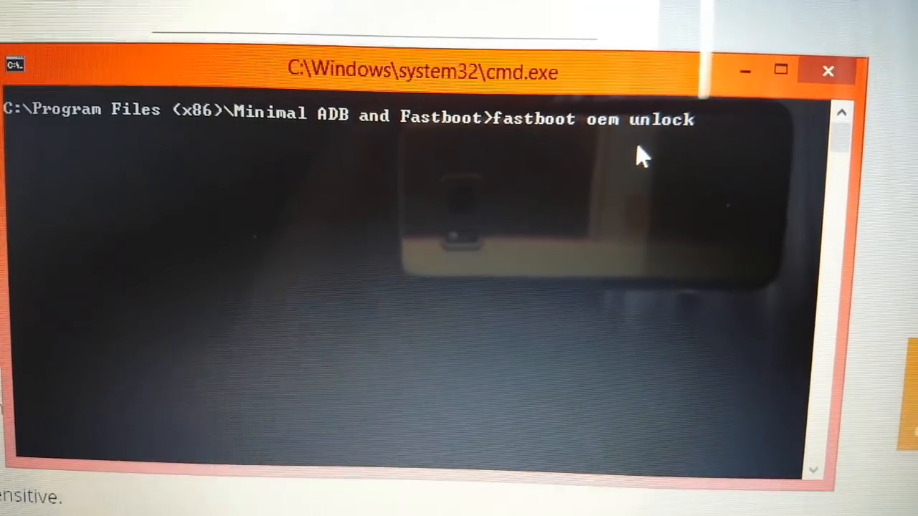
pyautogui.rightClick(638, 157)
pyautogui.write('fastboot')
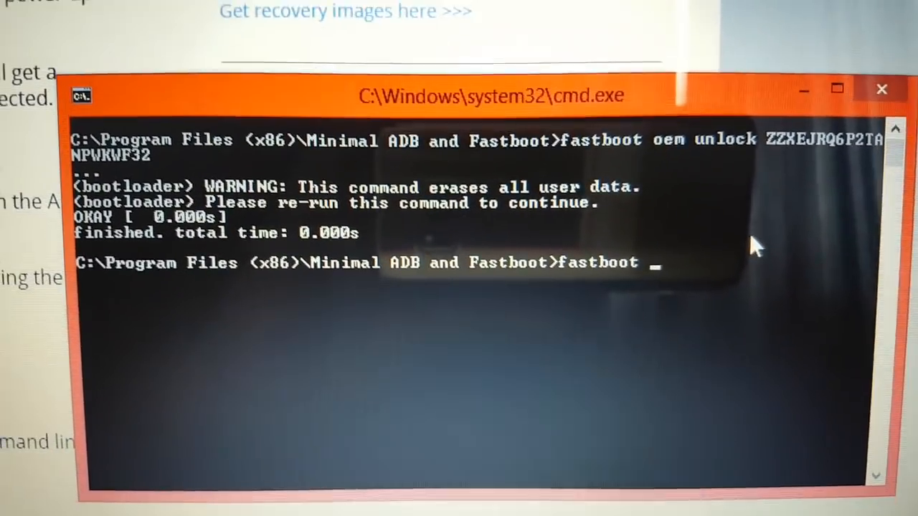
# Retype 'oem unlock ' after fastboot and paste the unlock code again, ready to re-run.
pyautogui.write('oem unlock')
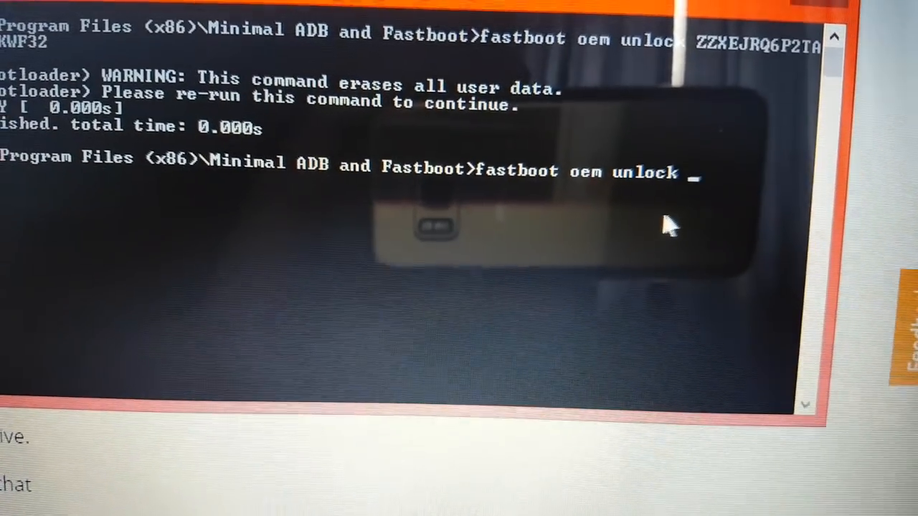
pyautogui.rightClick(666, 226)
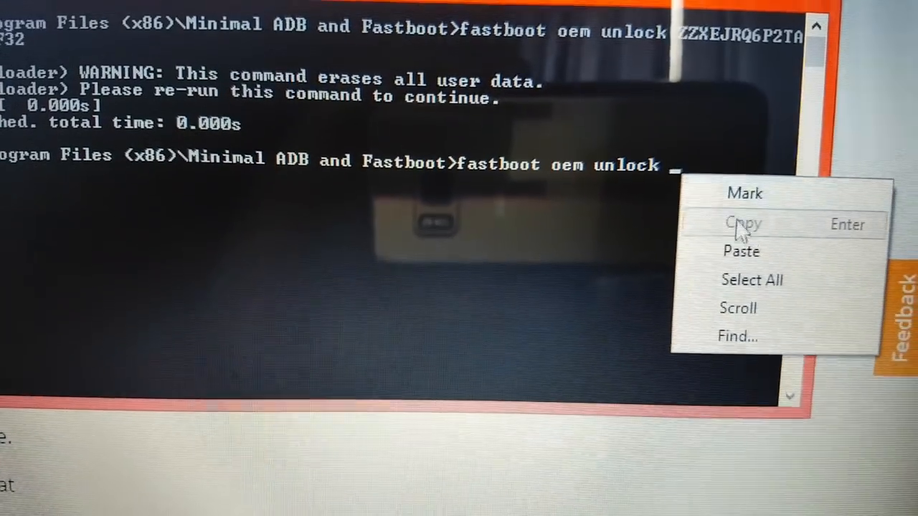
pyautogui.click(740, 251)
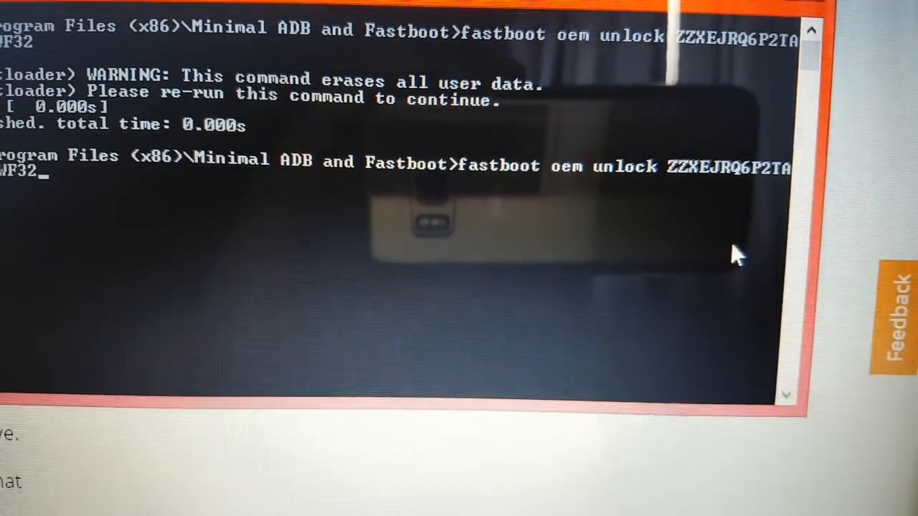